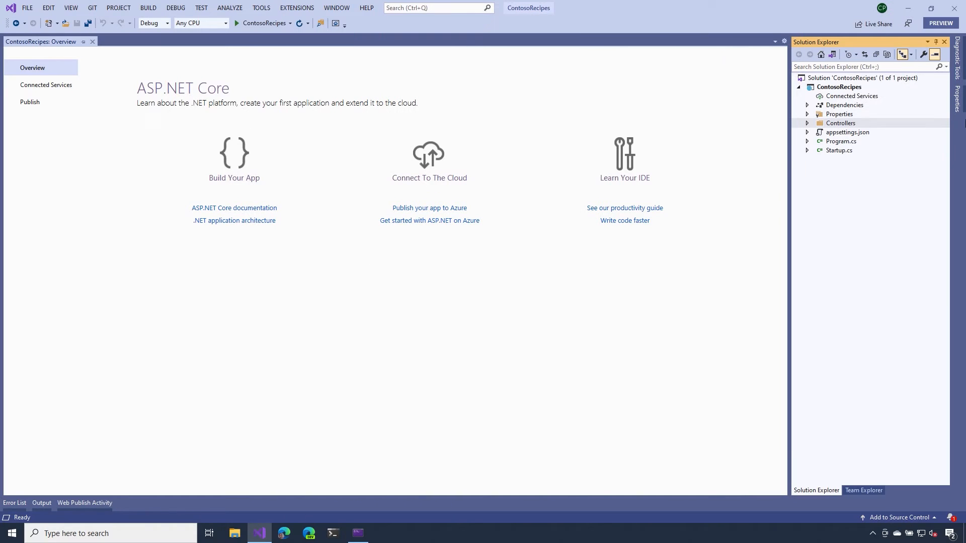
# Open RecipesController.cs from the Controllers folder in Solution Explorer.
pyautogui.click(807, 123)
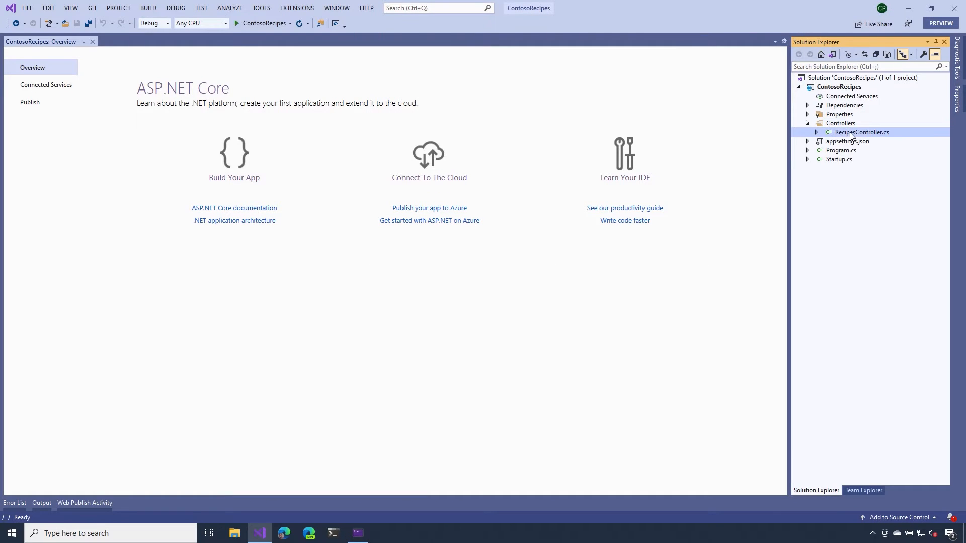
pyautogui.doubleClick(862, 132)
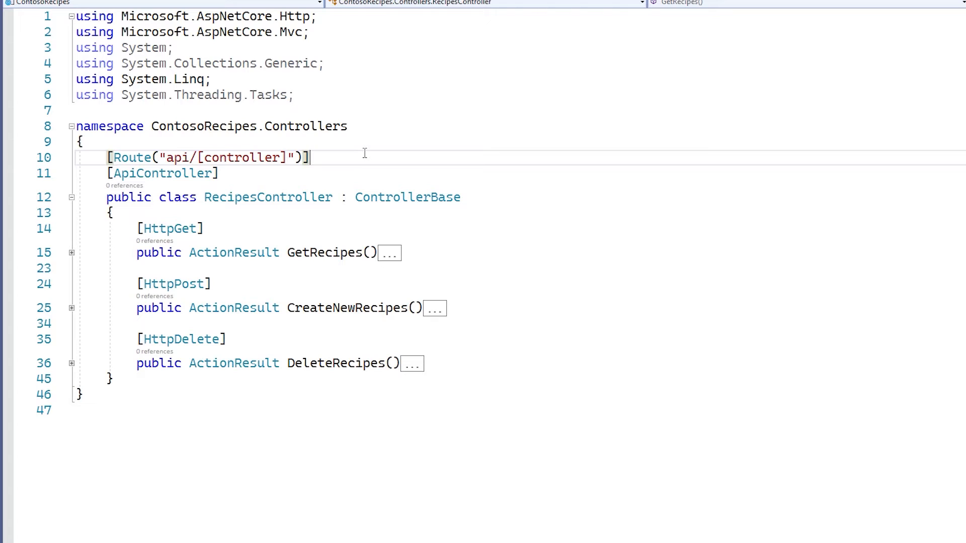
# Add the comment '// /api/recipes' and change the route template to api/recipes.
pyautogui.write('//')
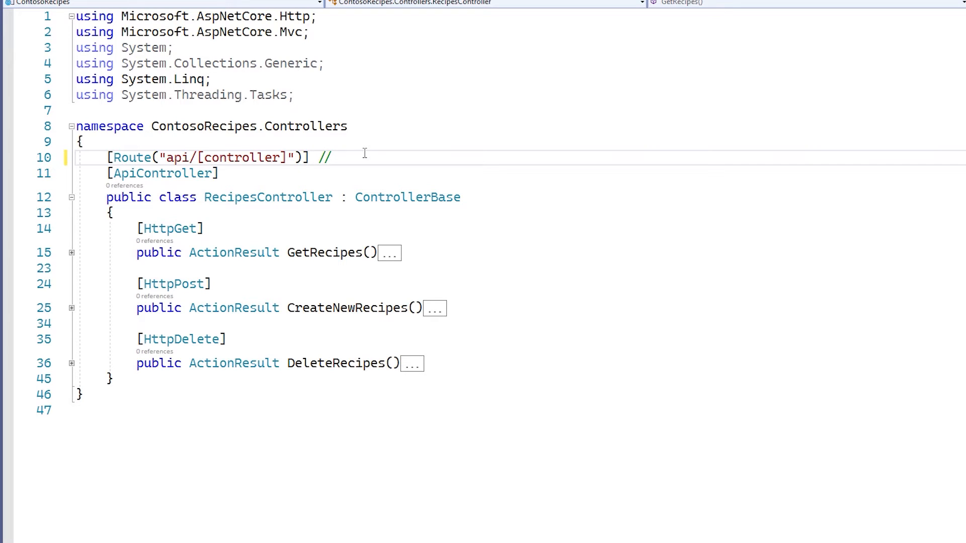
pyautogui.write('/api/')
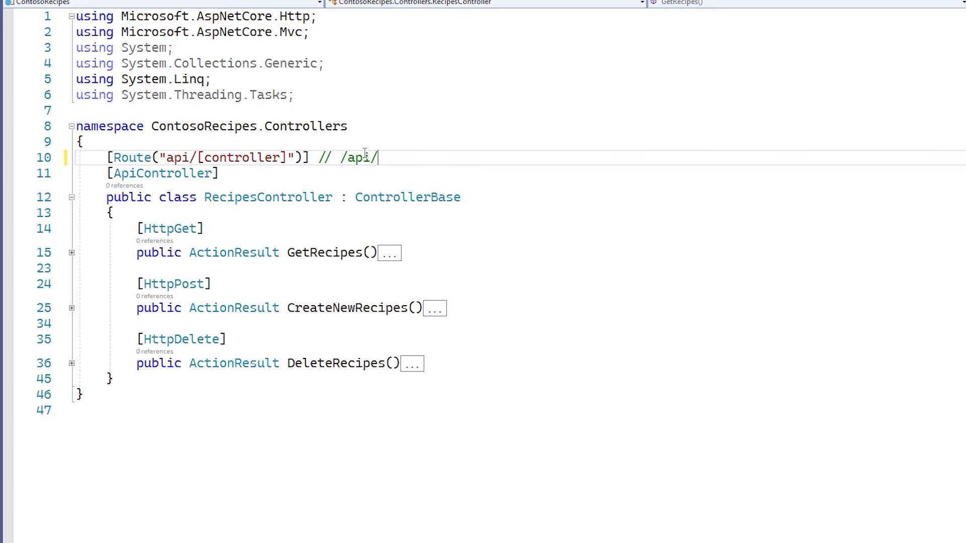
pyautogui.write('re')
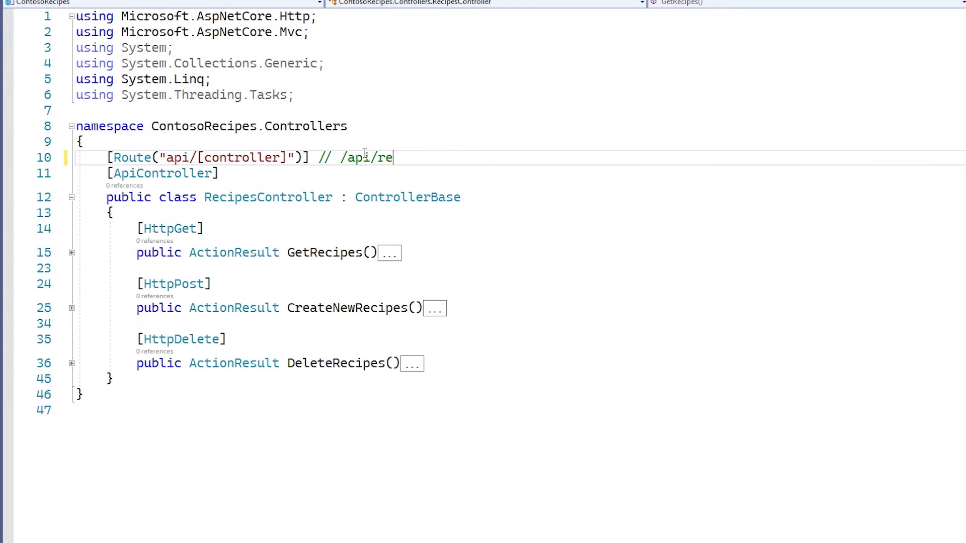
pyautogui.write('cipes')
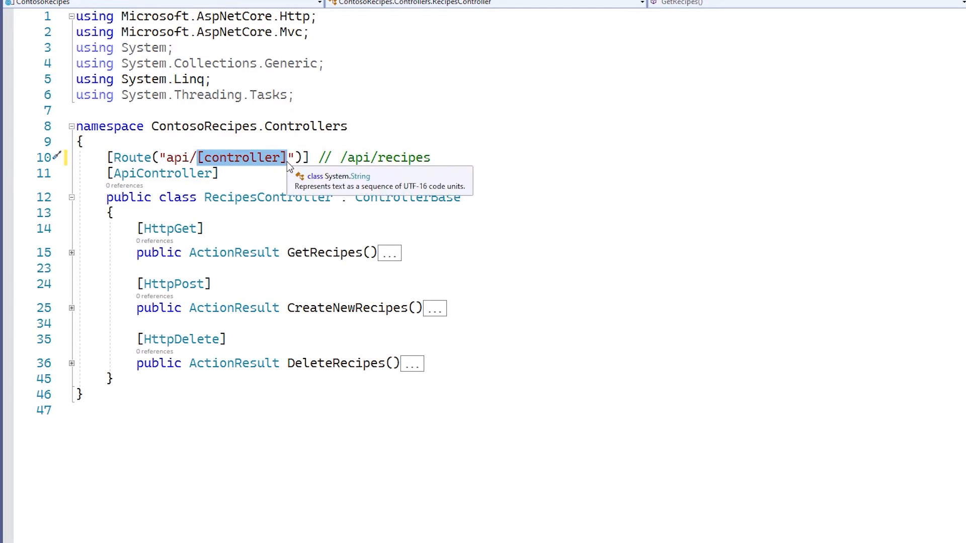
pyautogui.write('recipes')
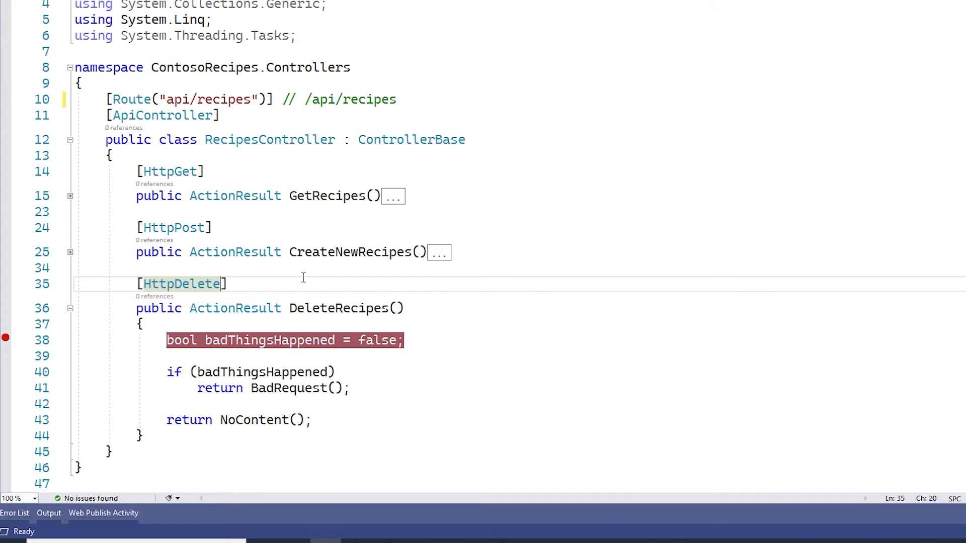
# Change the delete attribute to HttpDelete("all") with comment '// /api/recipes/all'.
pyautogui.write('("")')
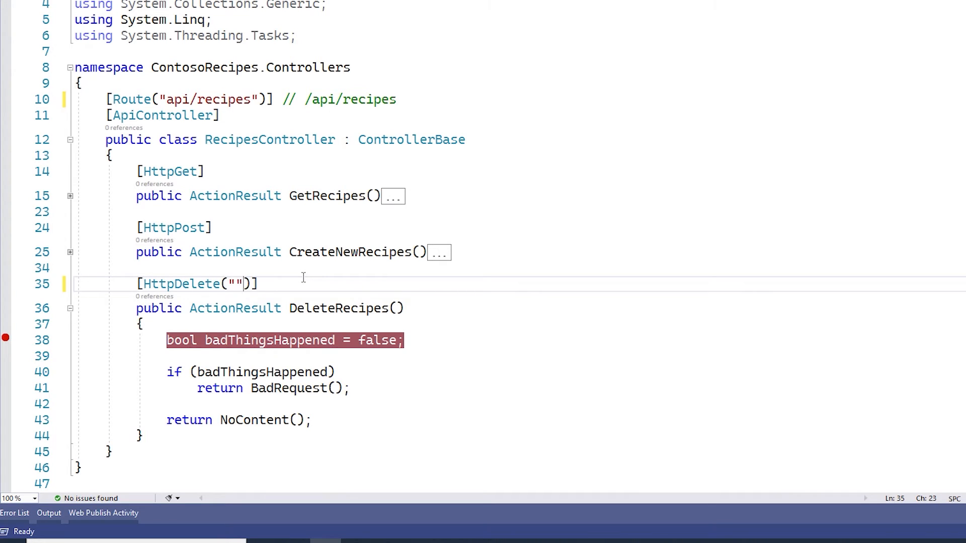
pyautogui.write('all')
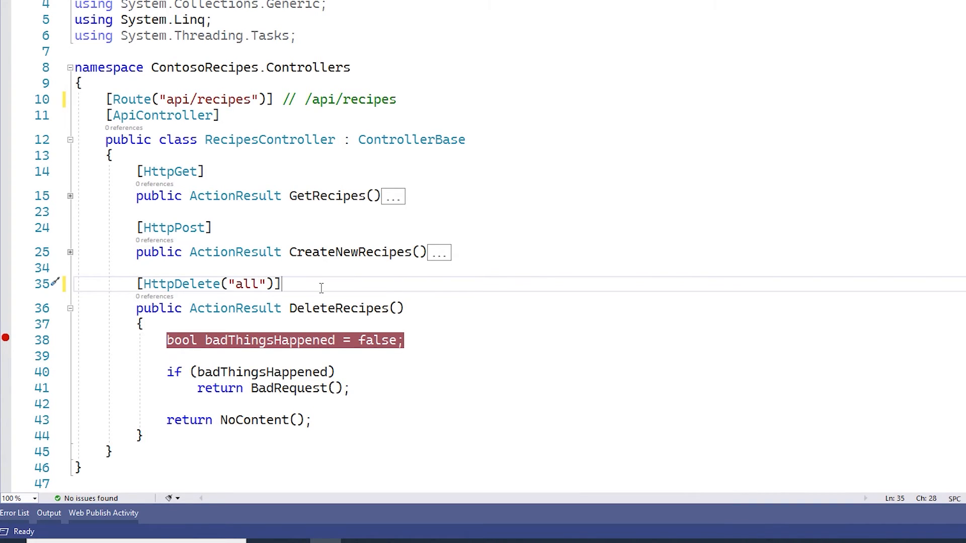
pyautogui.write('//')
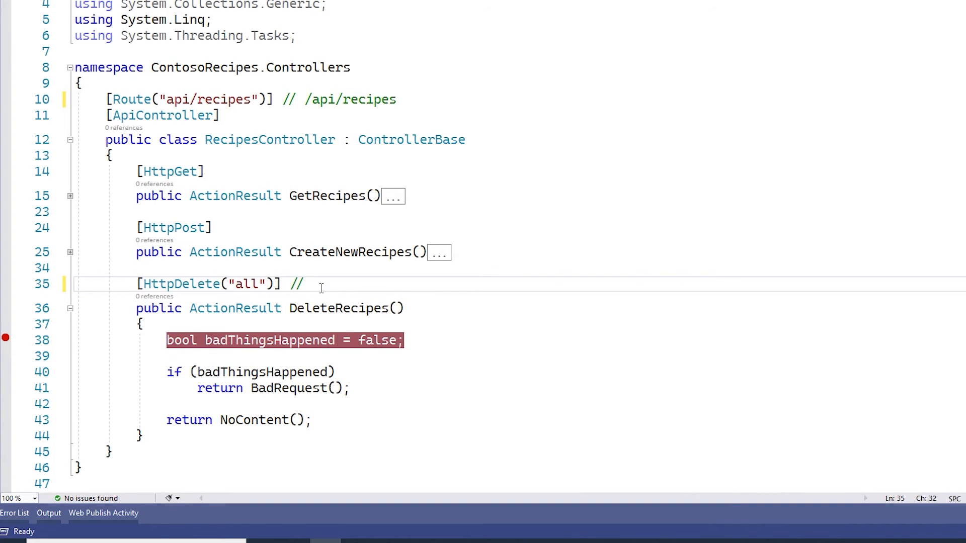
pyautogui.write('/api')
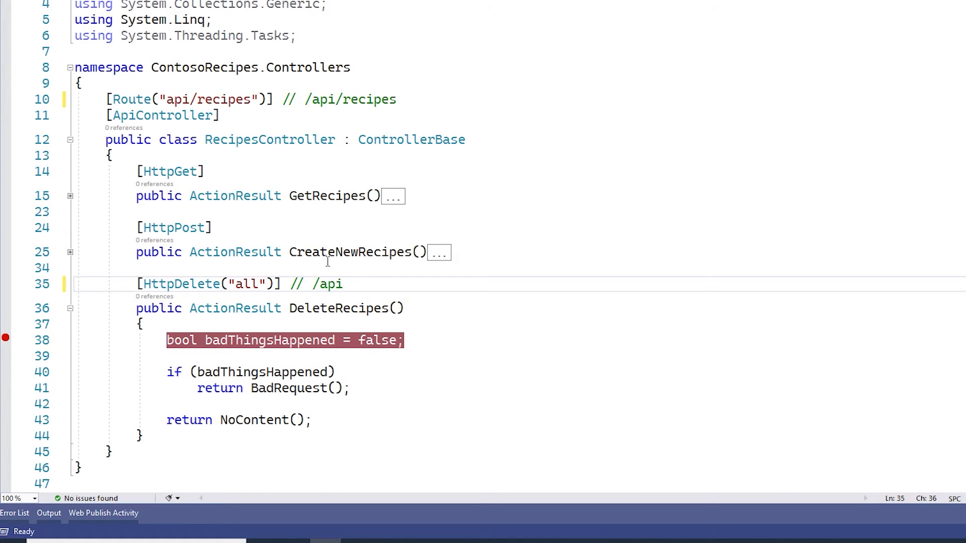
pyautogui.write('/reci')
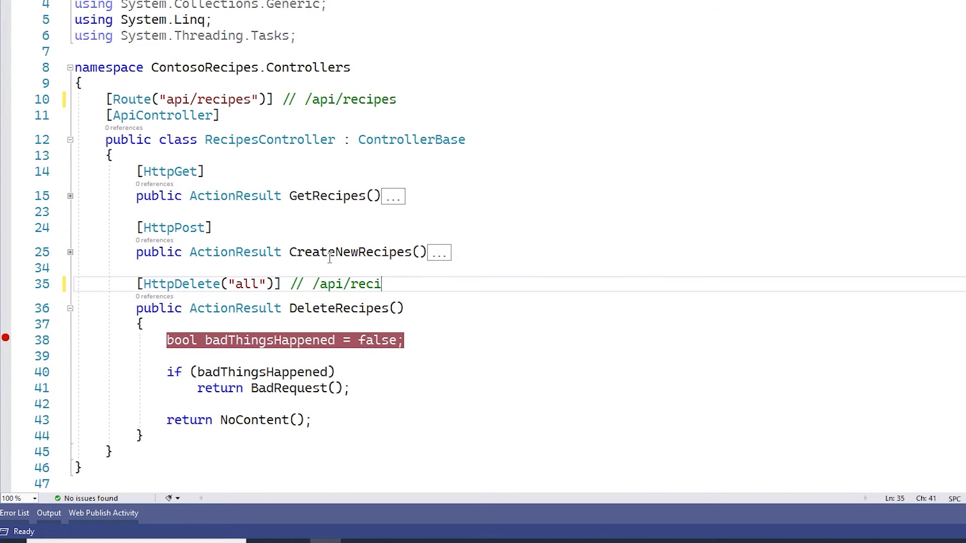
pyautogui.write('pes/all')
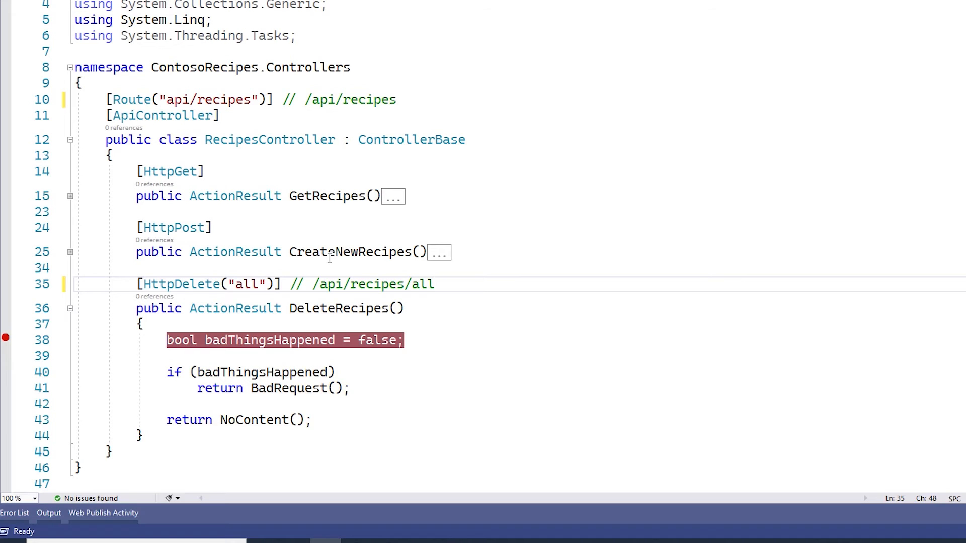
# Replace the 'all' route value with braces to start a placeholder.
pyautogui.click(435, 284)
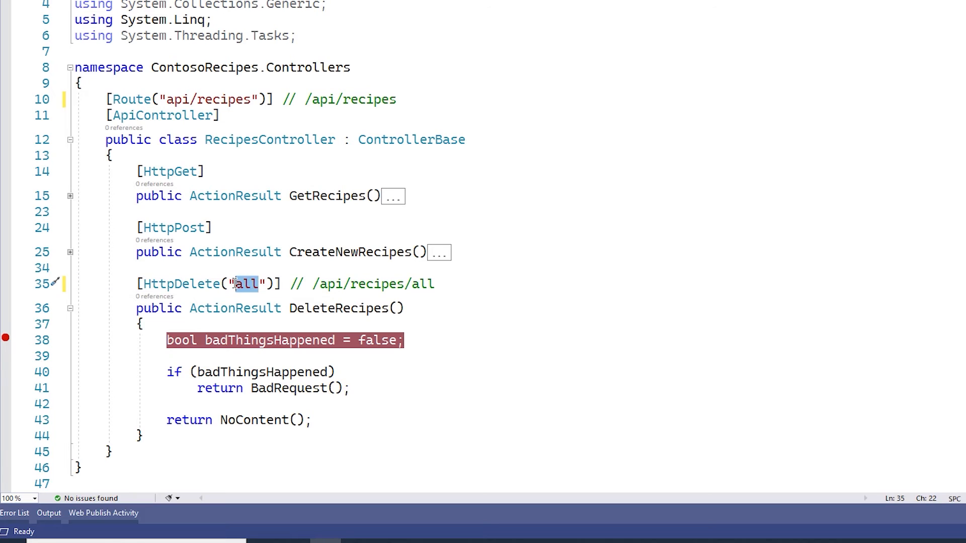
pyautogui.write('{}')
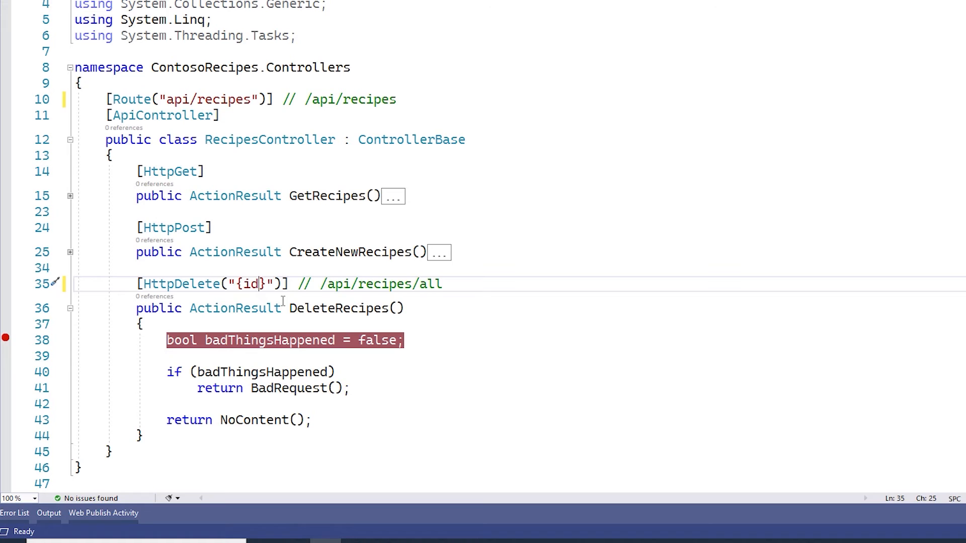
pyautogui.moveTo(399, 308)
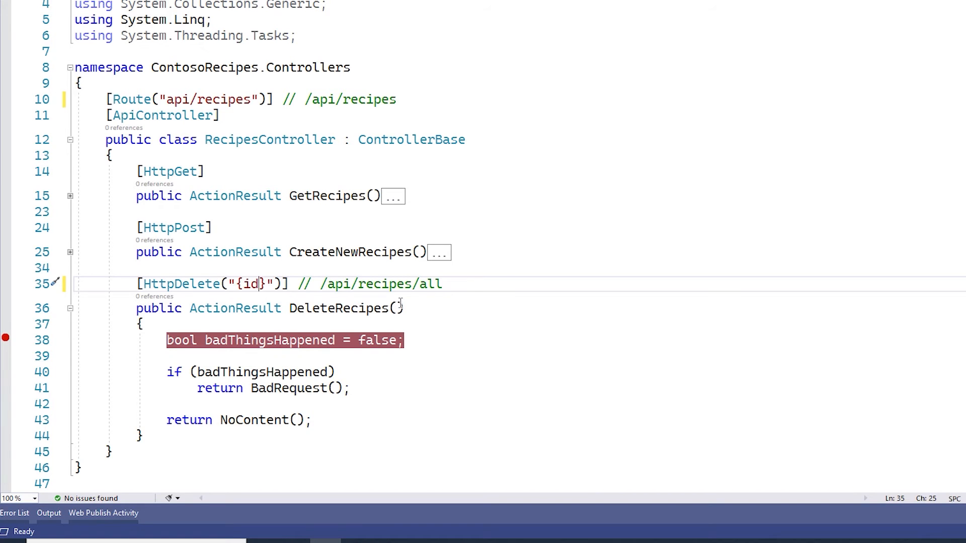
# Add a string id parameter to DeleteRecipes and change the comment to /api/recipes/1323.
pyautogui.write('string id')
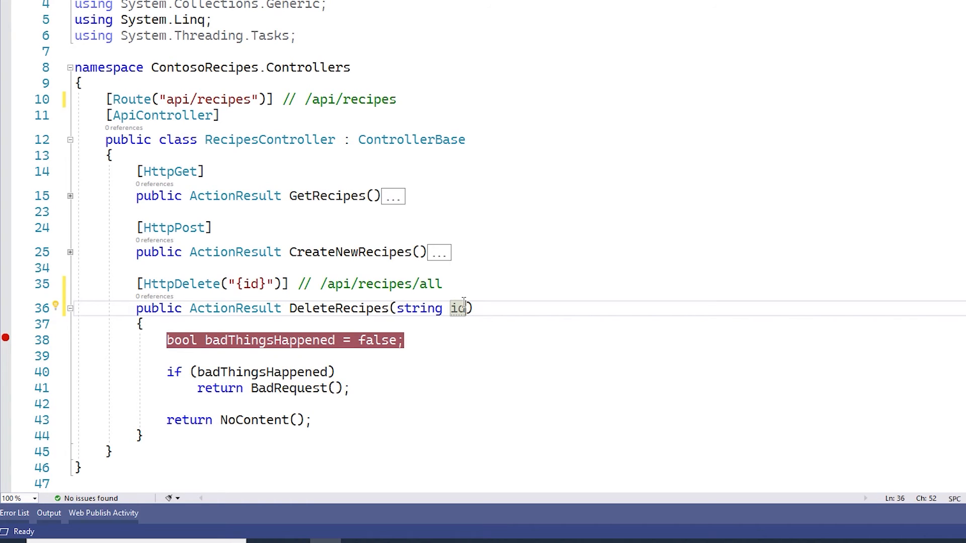
pyautogui.doubleClick(431, 284)
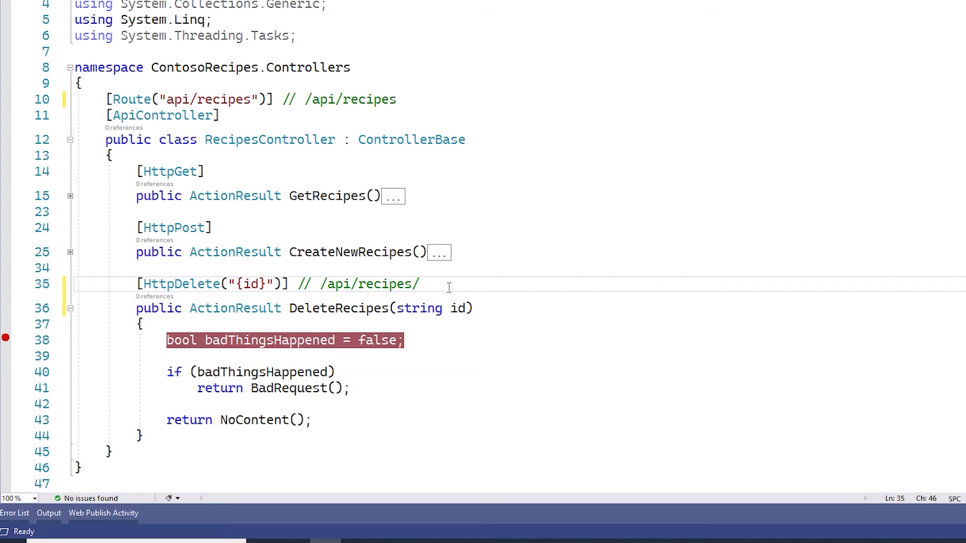
pyautogui.write('1')
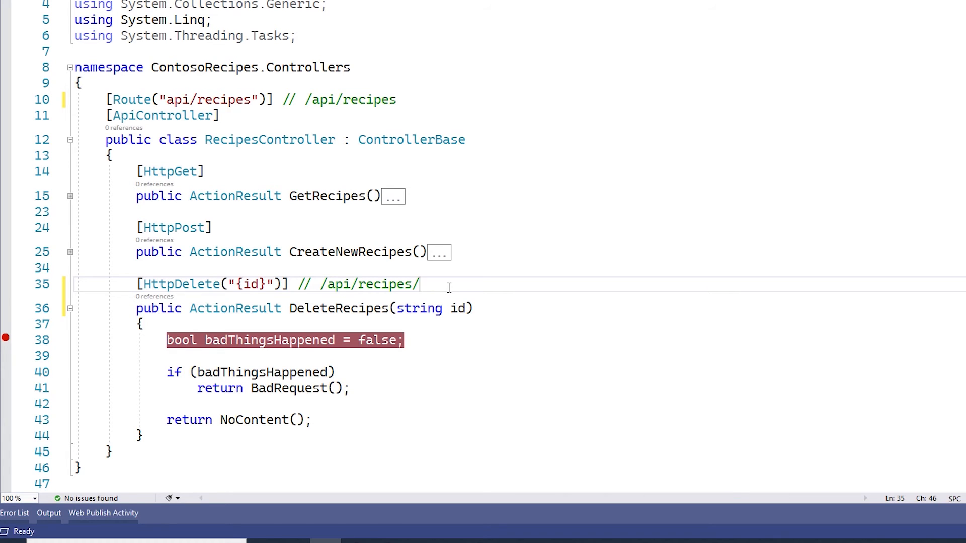
pyautogui.write('1323')
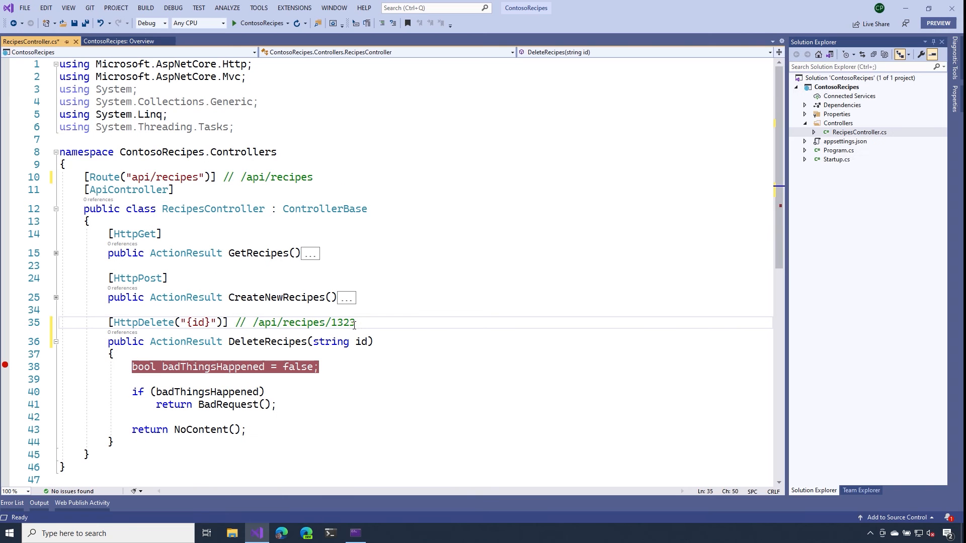
# Run the ContosoRecipes project from the toolbar to open its Swagger page.
pyautogui.click(236, 23)
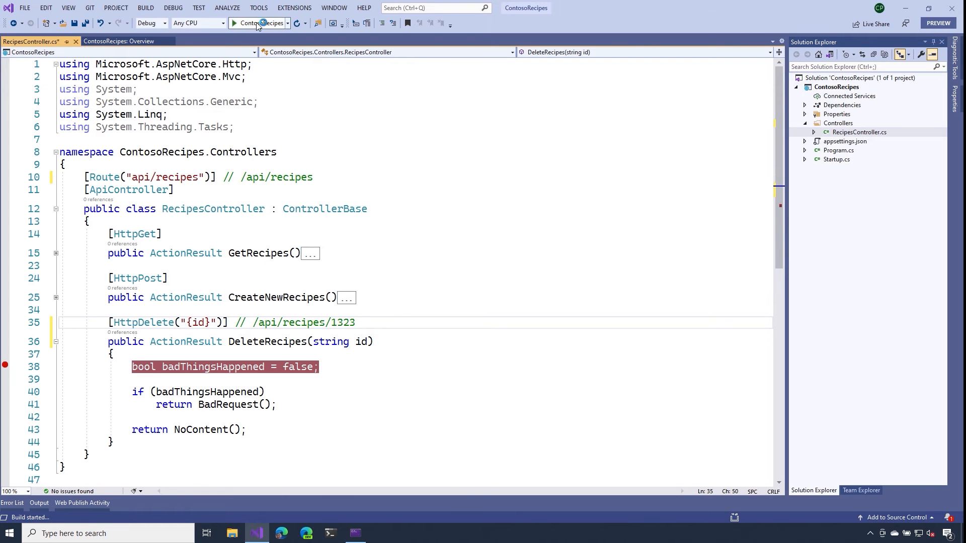
pyautogui.click(233, 23)
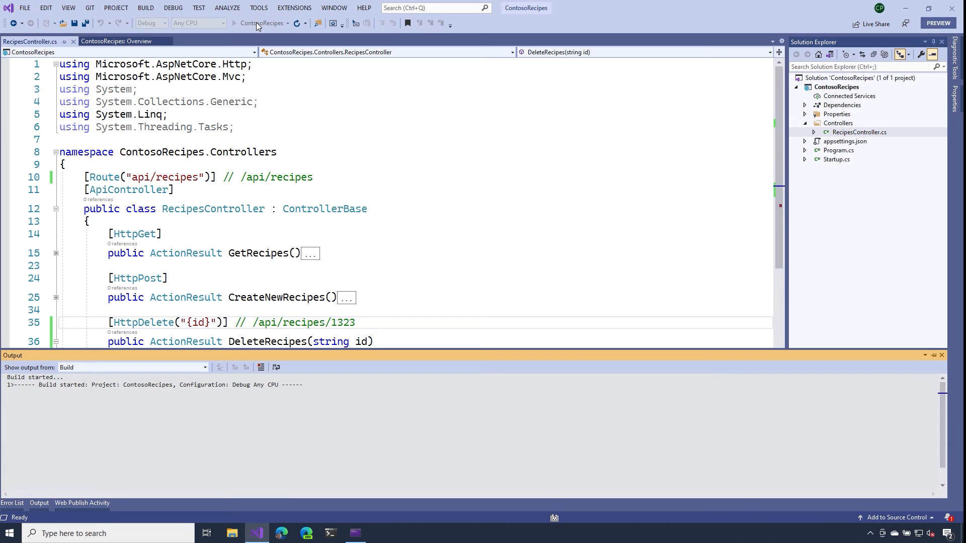
pyautogui.click(298, 23)
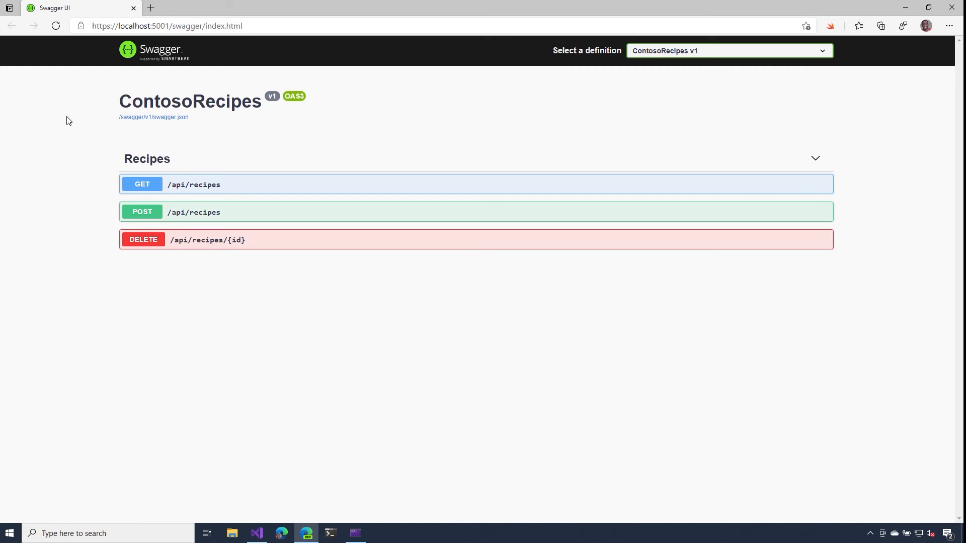
pyautogui.moveTo(225, 245)
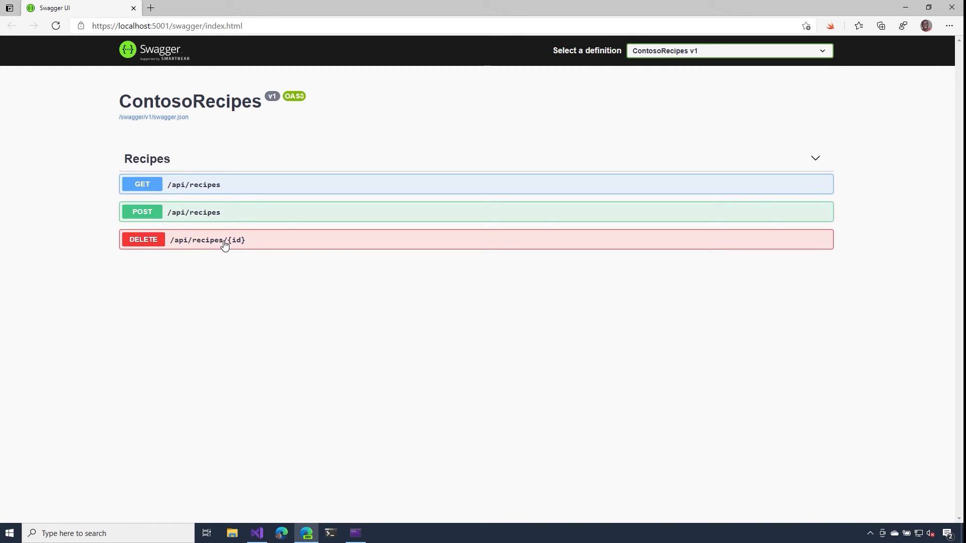
# Expand DELETE /api/recipes/{id}, enable Try it out, and enter id 12.
pyautogui.click(206, 239)
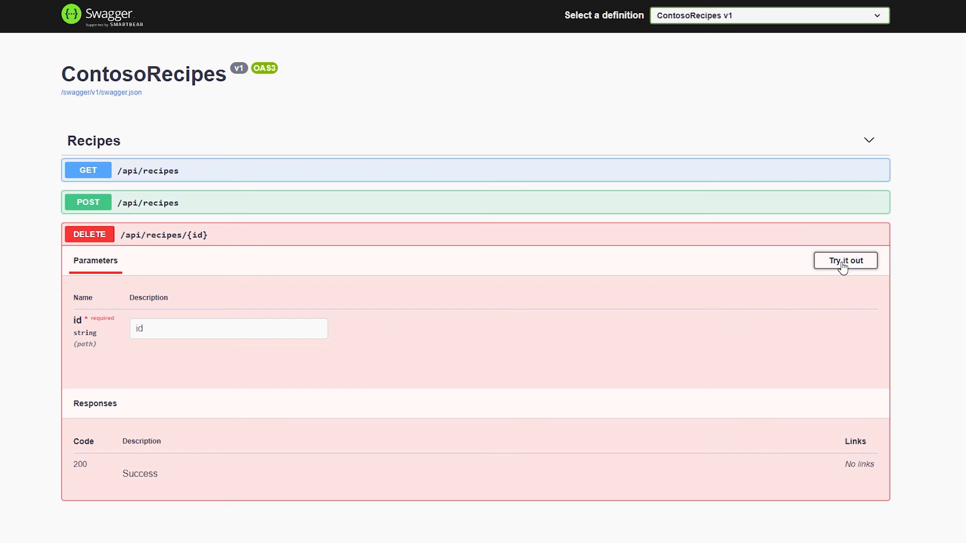
pyautogui.click(845, 260)
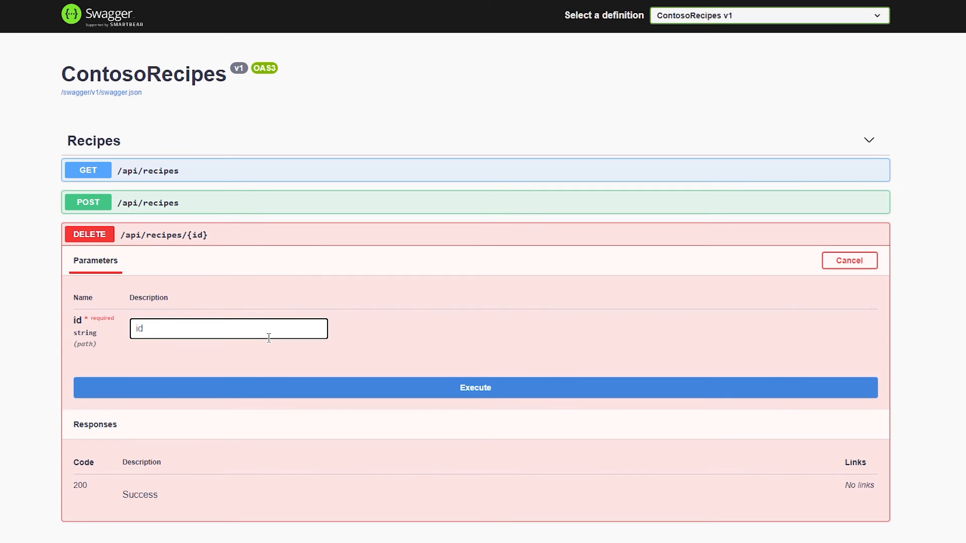
pyautogui.write('12')
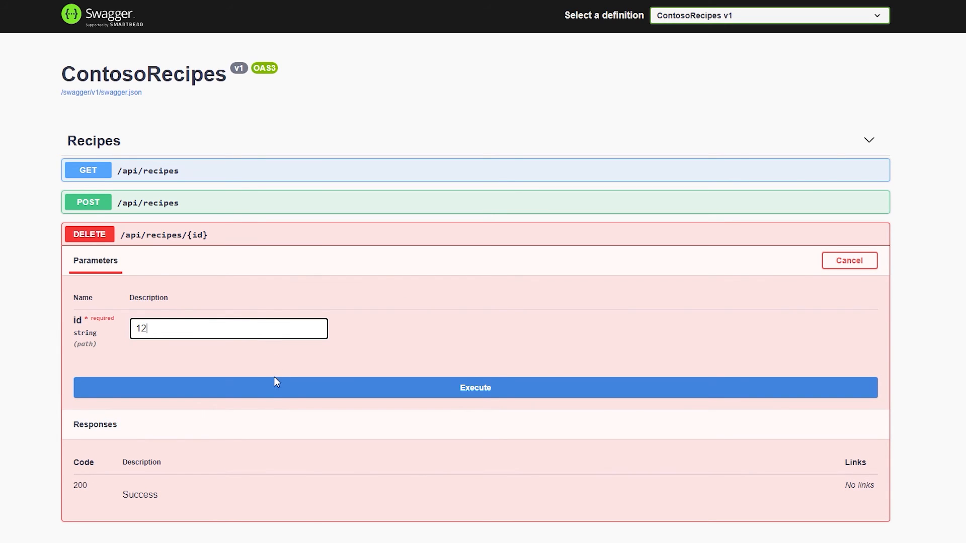